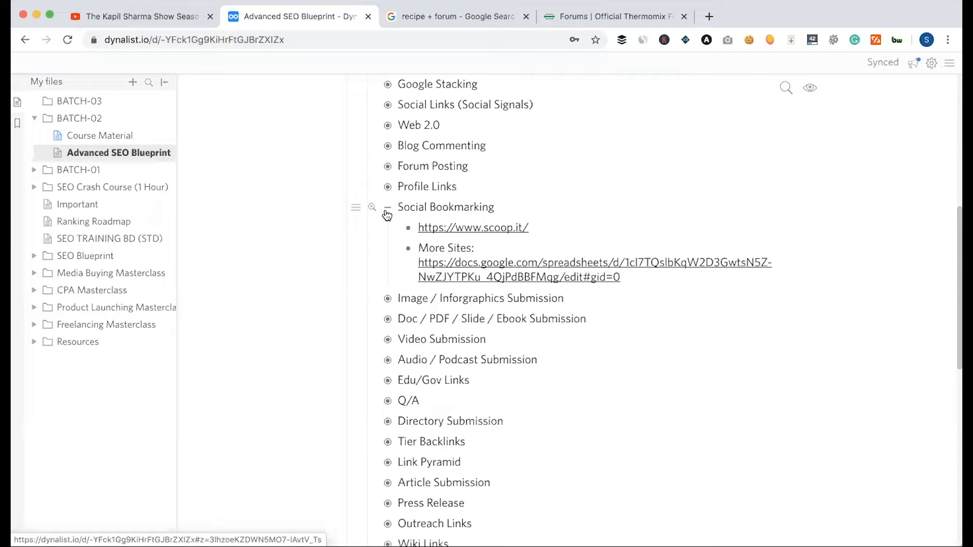
Bookmark the Thermomix forum page into the Tools folder and start a fresh tab.
{"action": "left_click", "coordinate": [614, 17]}
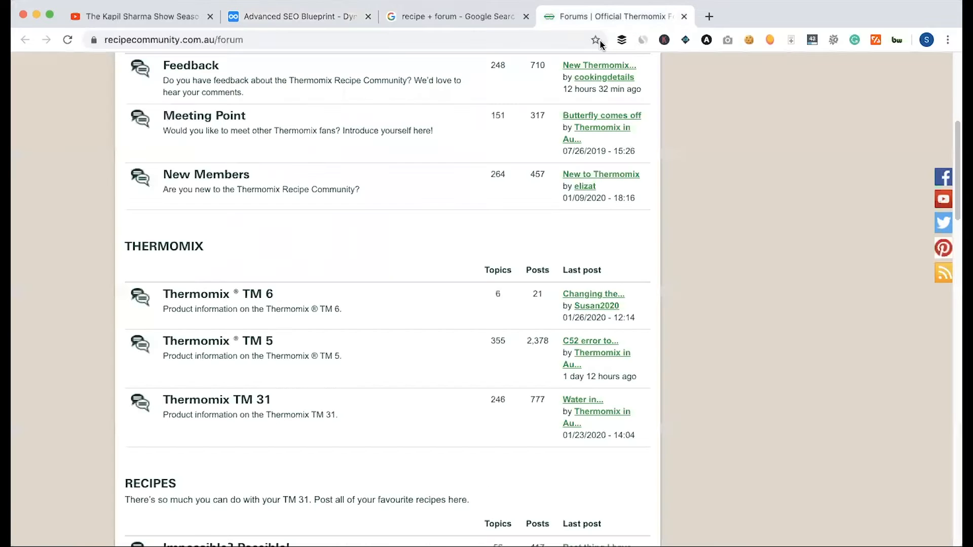
{"action": "left_click", "coordinate": [595, 39]}
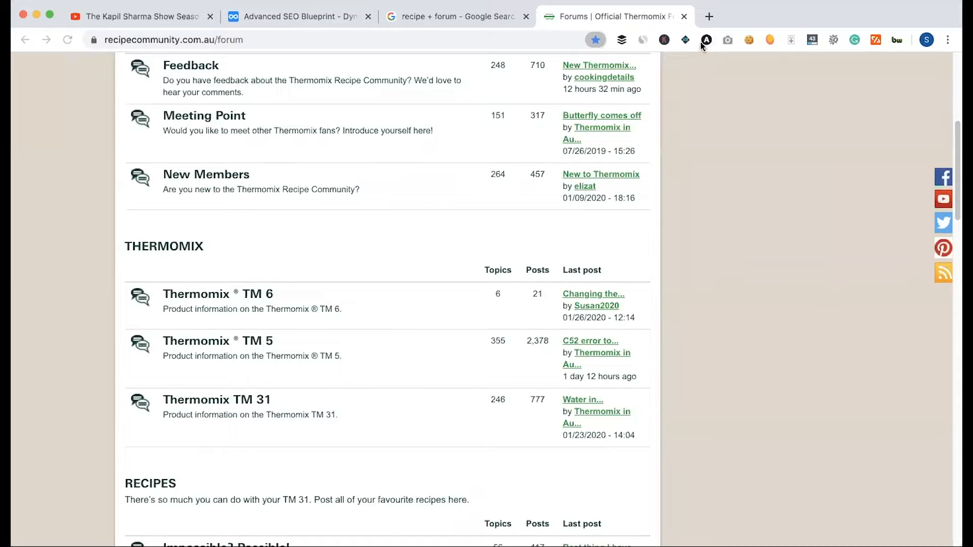
{"action": "left_click", "coordinate": [708, 16]}
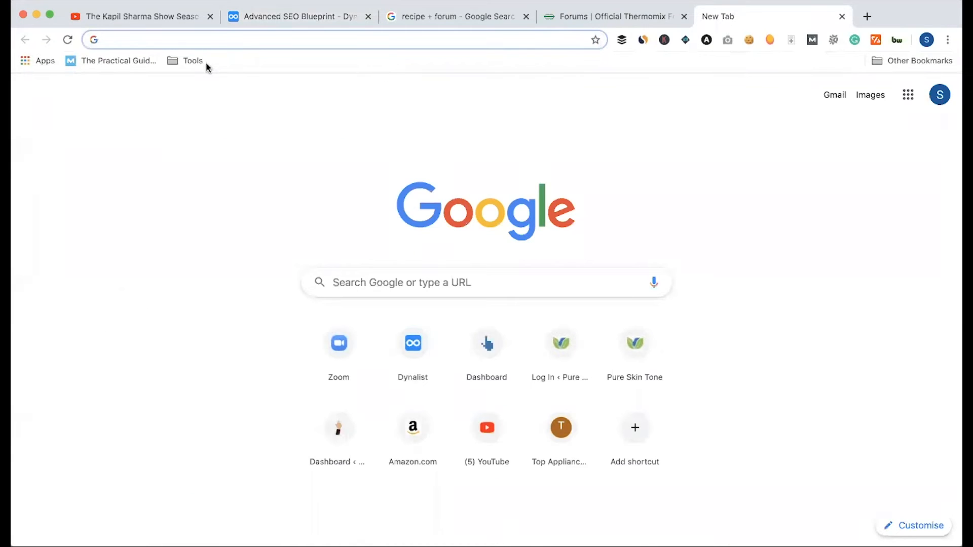
Check the Tools bookmarks folder from the bookmarks bar for the new entry.
{"action": "left_click", "coordinate": [192, 60]}
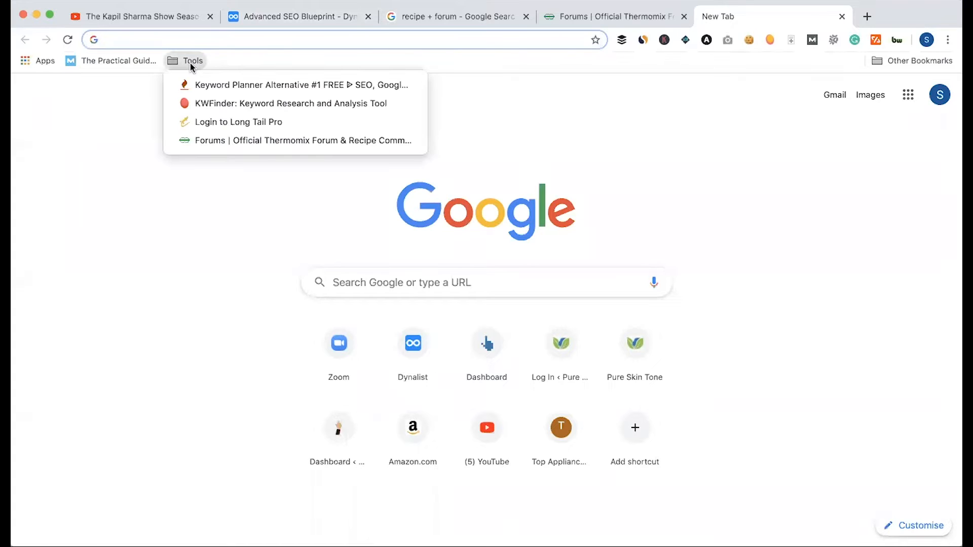
{"action": "left_click", "coordinate": [225, 59]}
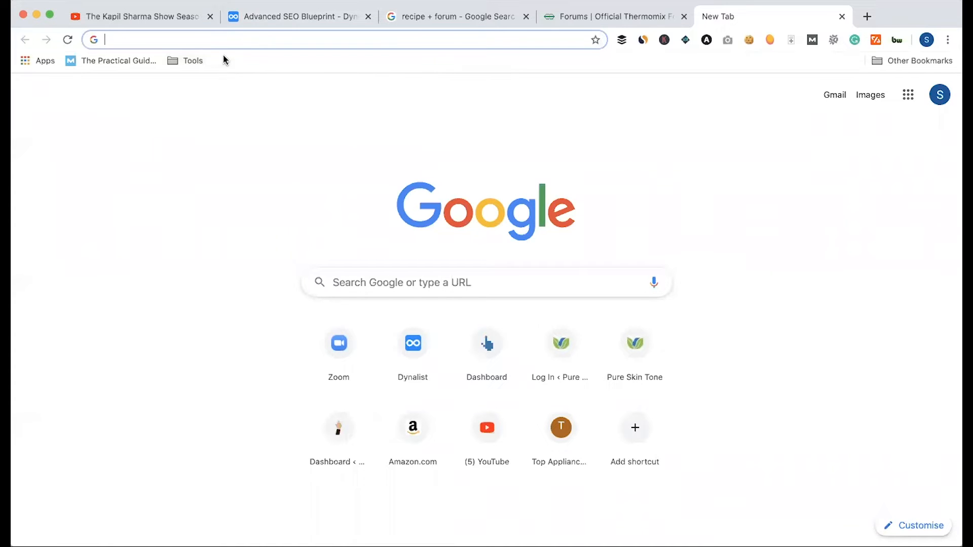
{"action": "left_click", "coordinate": [611, 16]}
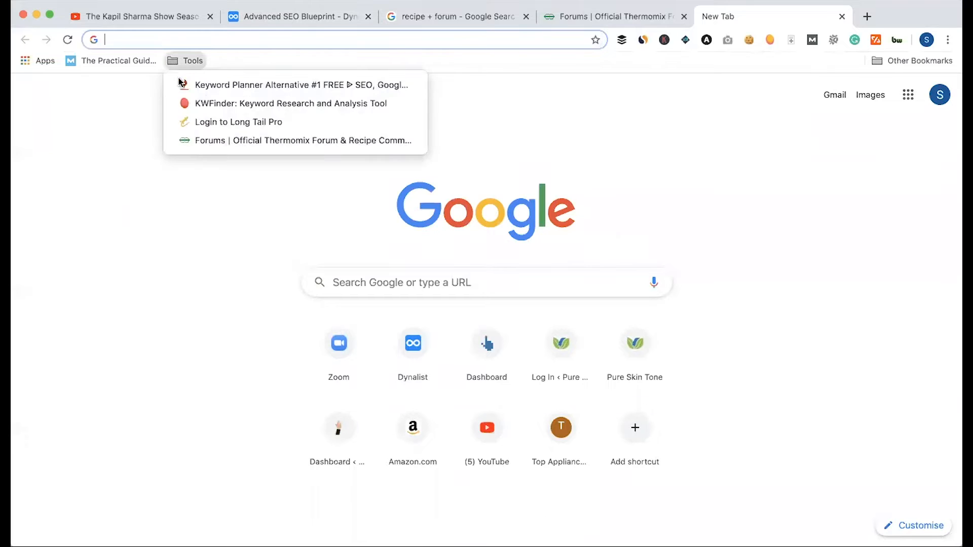
From the Social Bookmarking outline item, follow the More Sites spreadsheet and scoop.it links.
{"action": "left_click", "coordinate": [298, 17]}
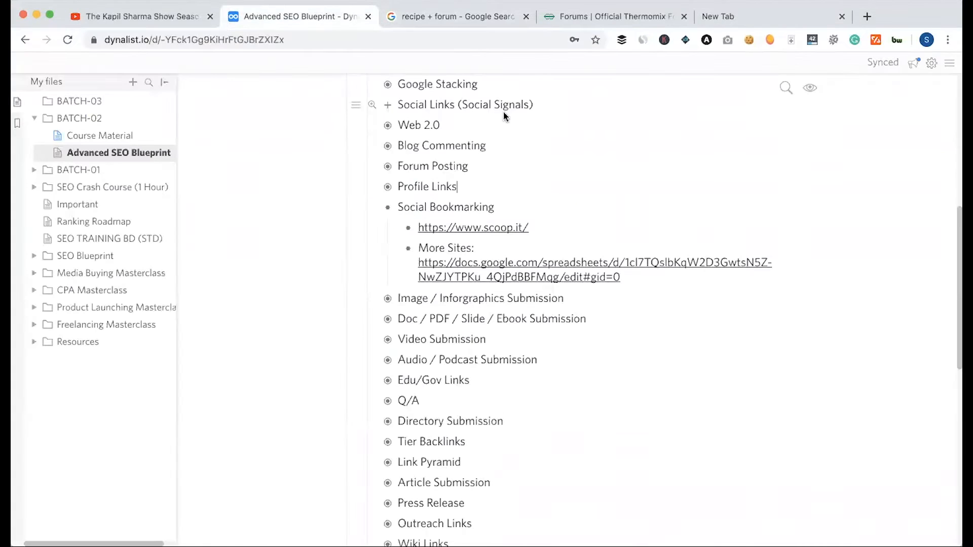
{"action": "left_click", "coordinate": [473, 227]}
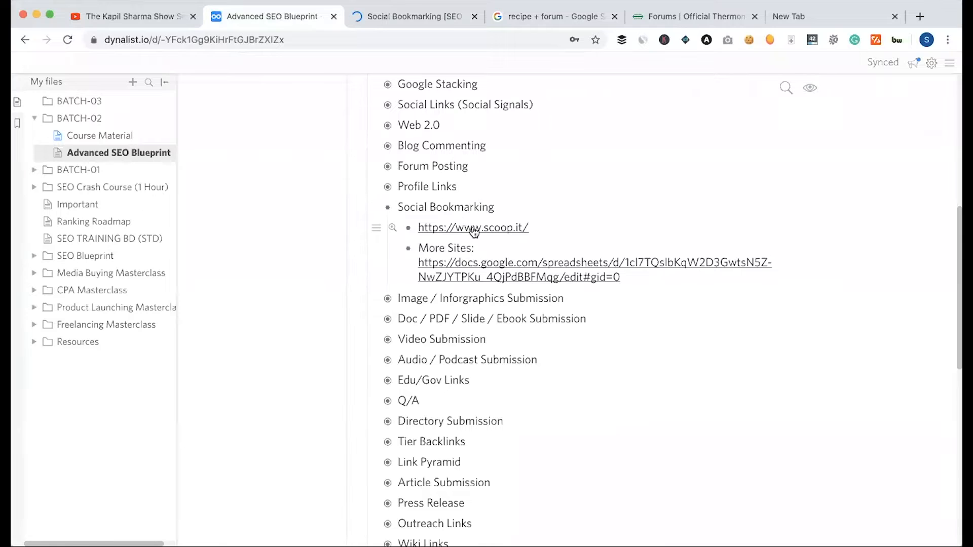
{"action": "left_click", "coordinate": [595, 262]}
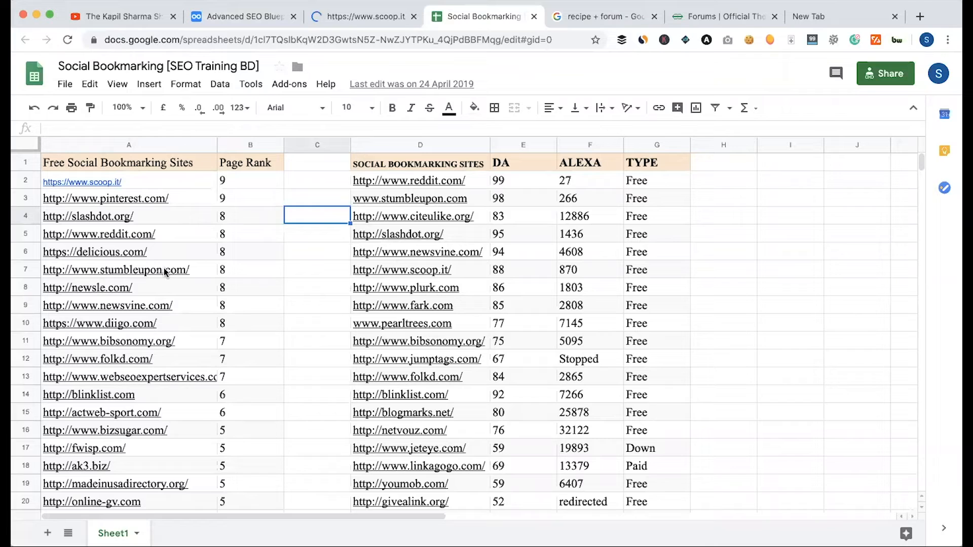
Review the sheet's bookmarking sites (newsle.com etc.) with their Page Rank, DA, Alexa and Type values.
{"action": "left_click", "coordinate": [87, 216]}
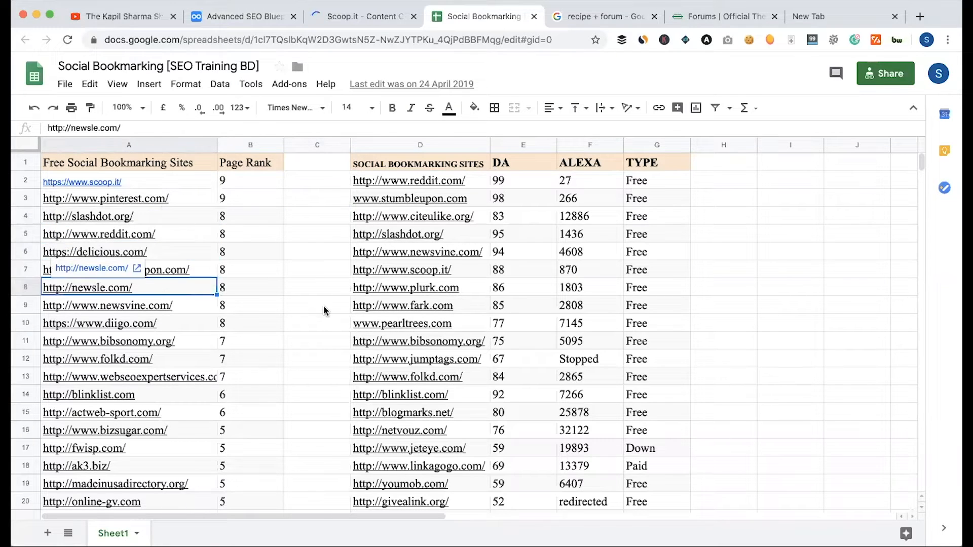
{"action": "scroll", "scroll_direction": "down", "scroll_amount": 3}
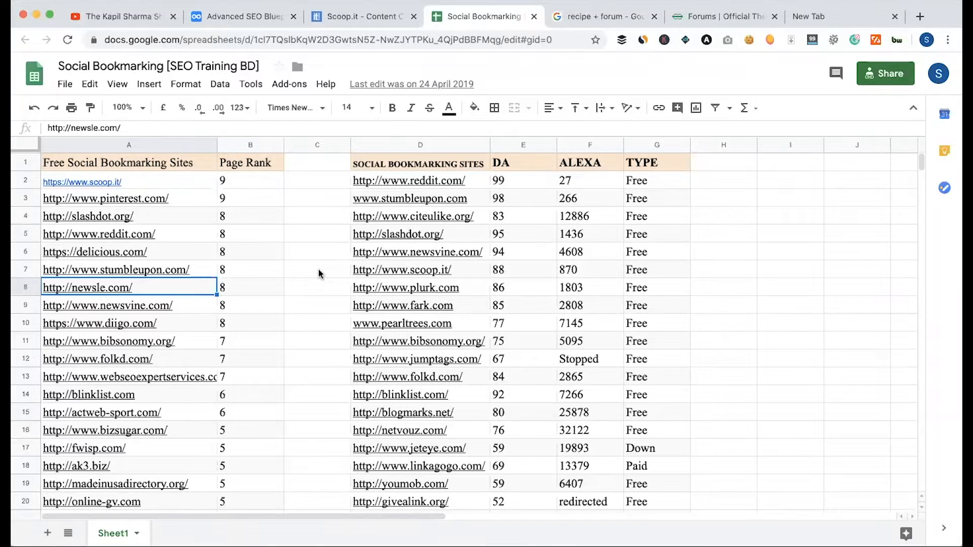
{"action": "mouse_move", "coordinate": [304, 249]}
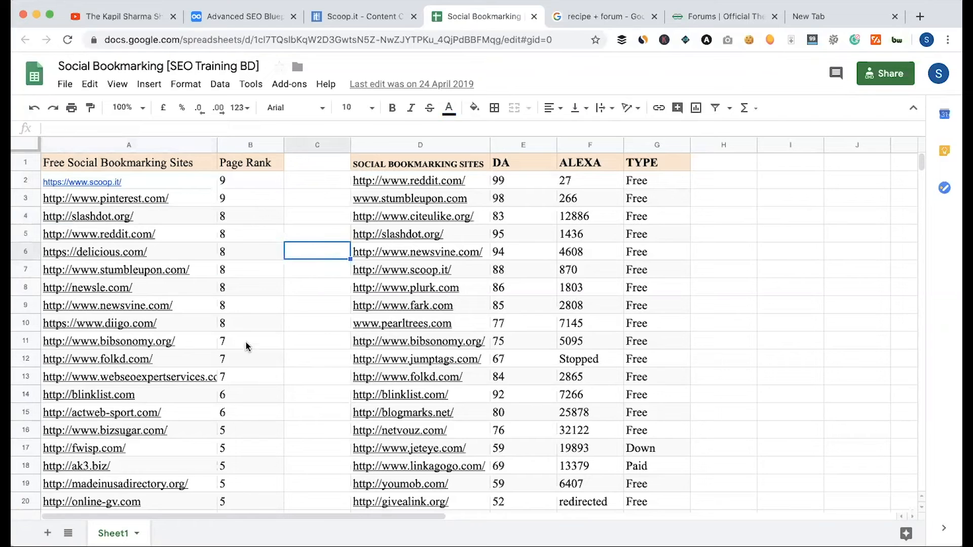
{"action": "mouse_move", "coordinate": [297, 316]}
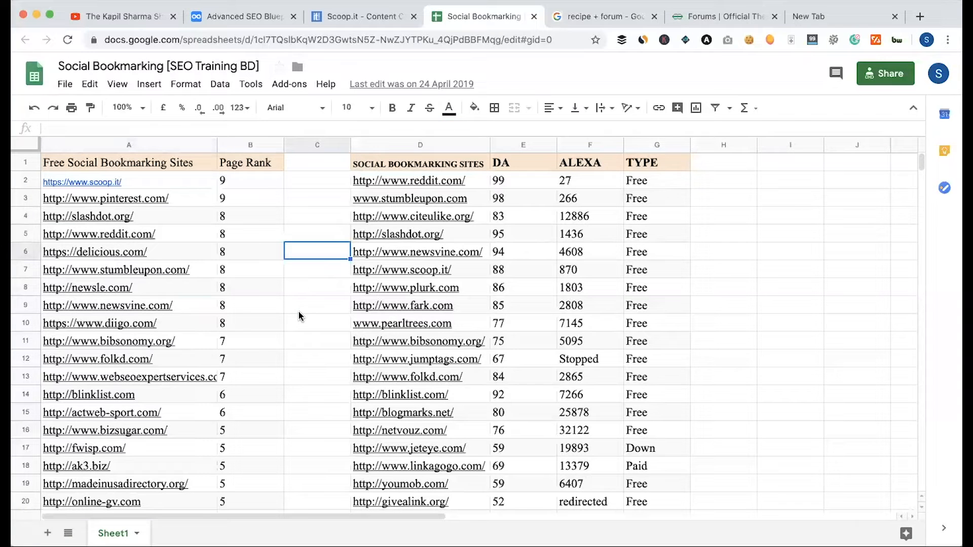
{"action": "mouse_move", "coordinate": [295, 340]}
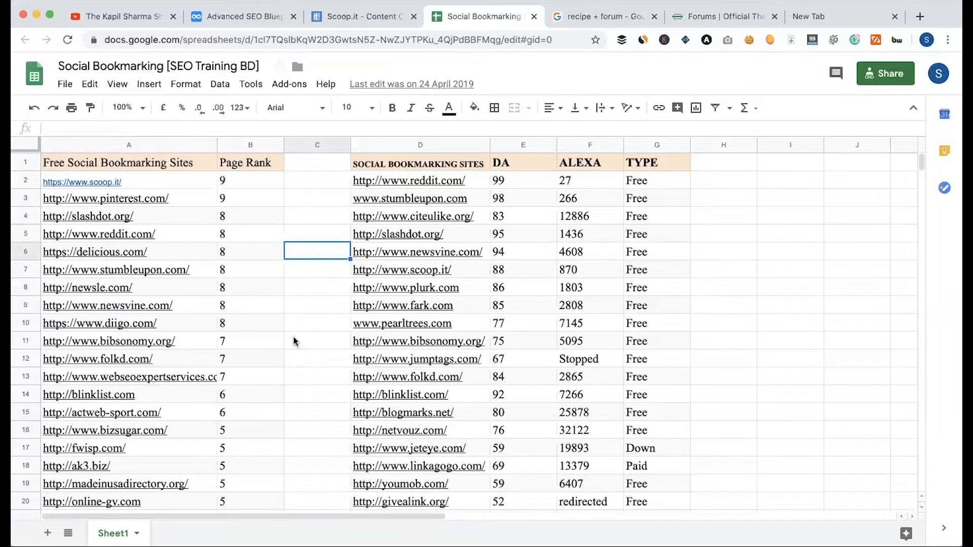
{"action": "scroll", "scroll_direction": "down", "scroll_amount": 3}
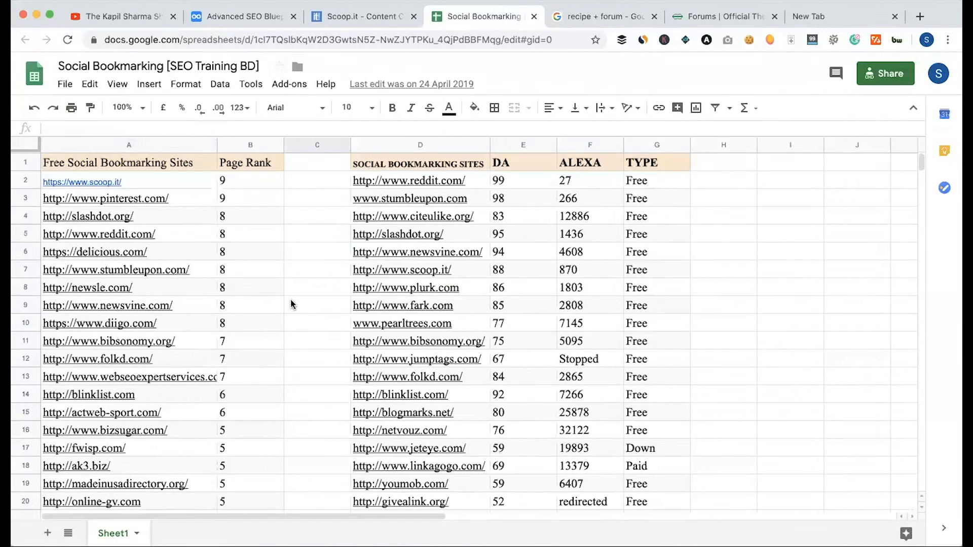
{"action": "left_click", "coordinate": [88, 216]}
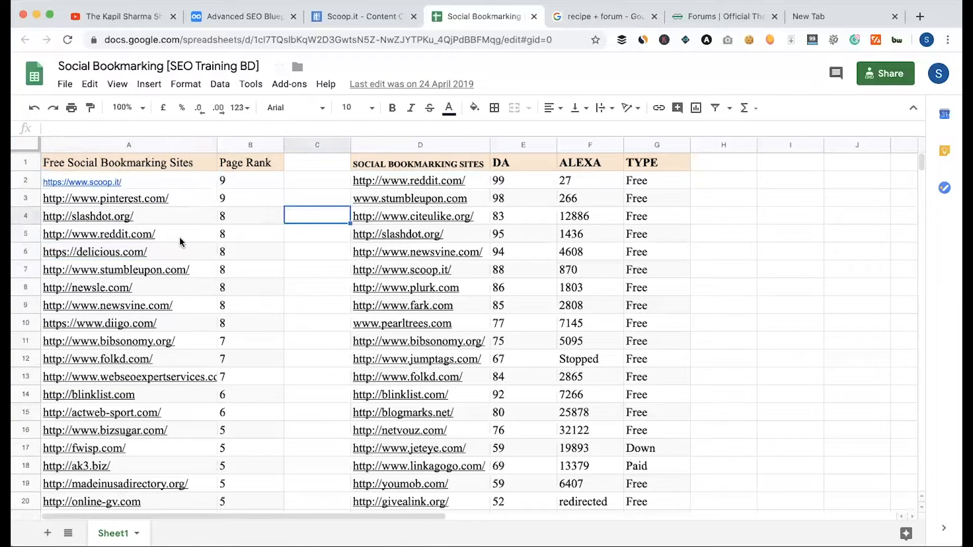
{"action": "mouse_move", "coordinate": [87, 216]}
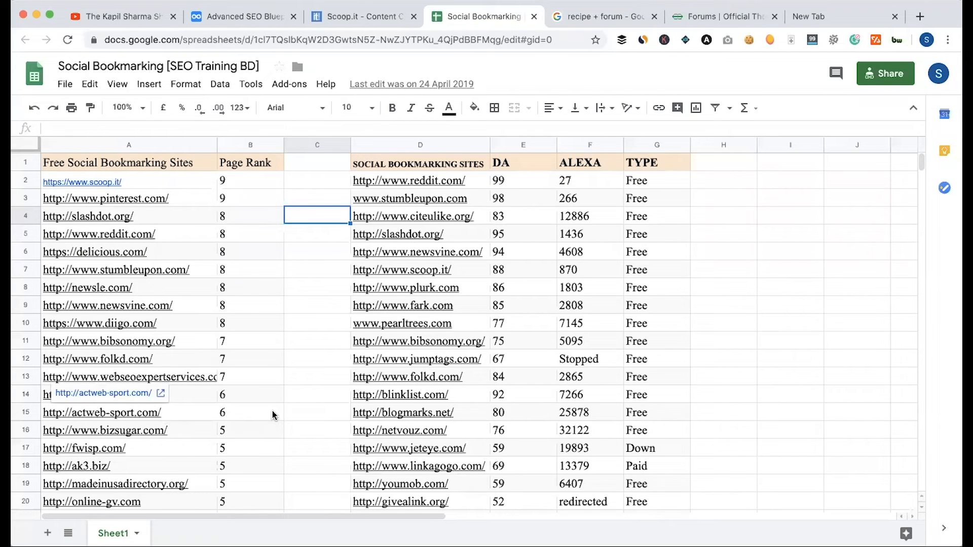
View the Bookmark4You example site, then return to the Advanced SEO Blueprint outline.
{"action": "scroll", "scroll_direction": "down", "scroll_amount": 3}
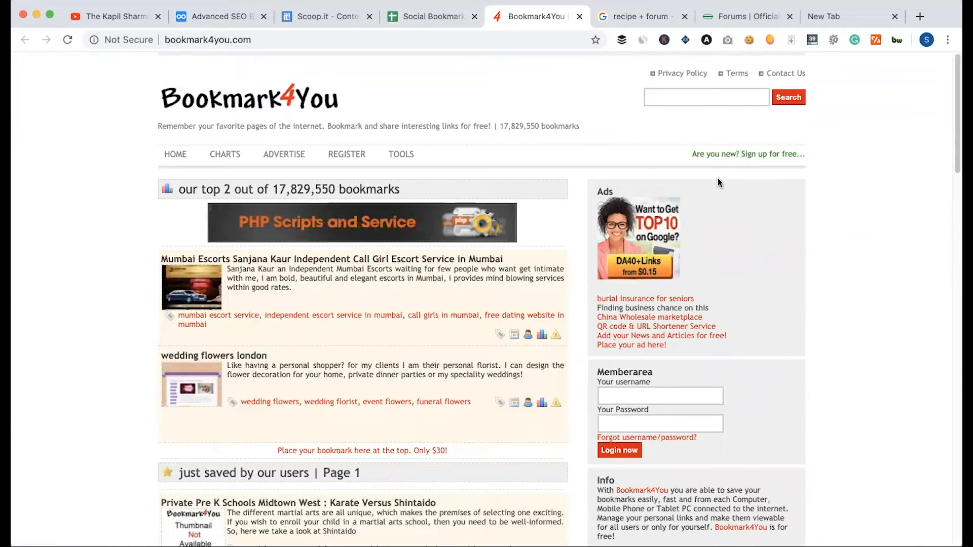
{"action": "mouse_move", "coordinate": [764, 152]}
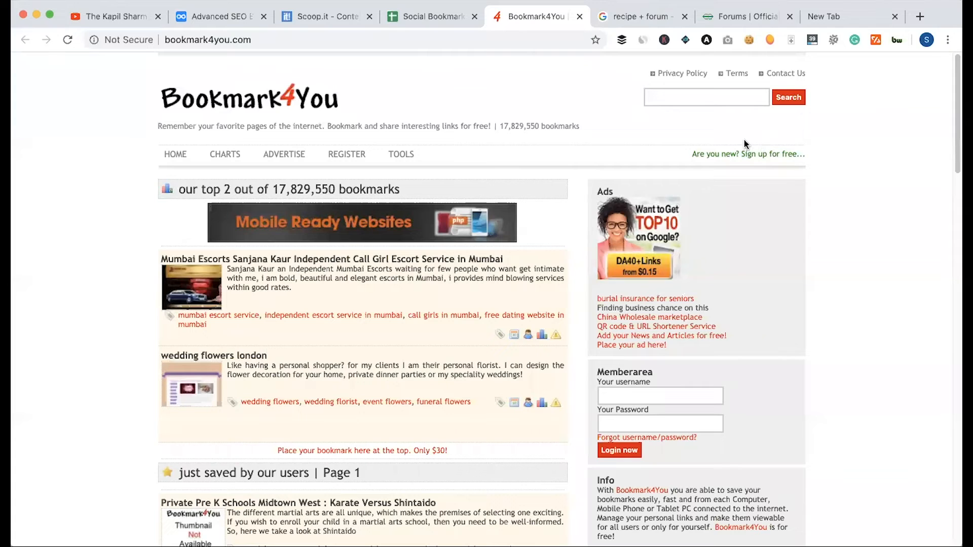
{"action": "left_click", "coordinate": [432, 17]}
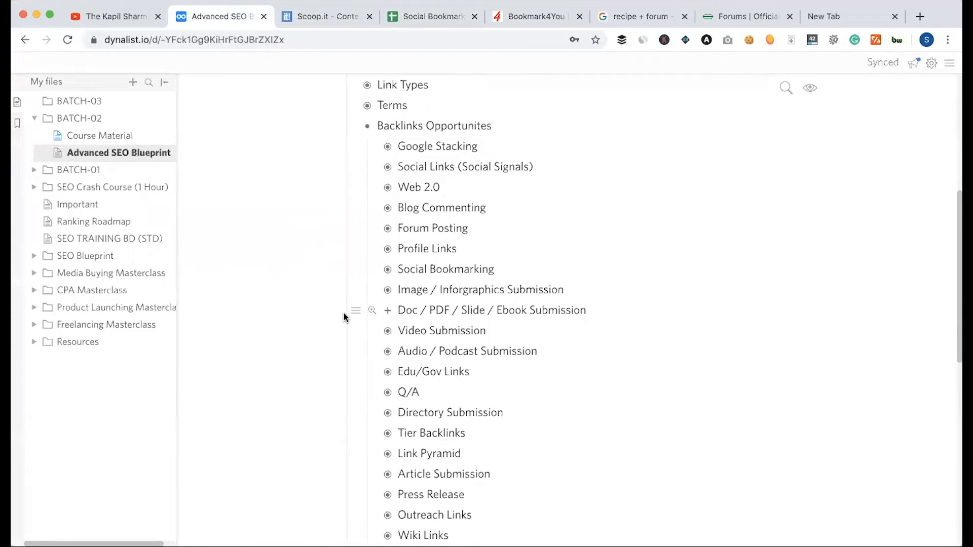
{"action": "left_click", "coordinate": [322, 16]}
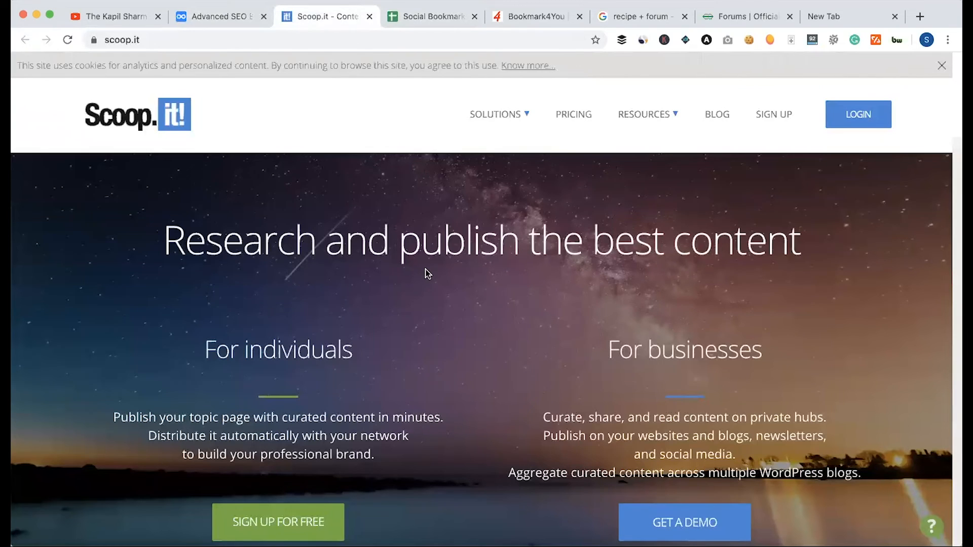
{"action": "scroll", "scroll_direction": "down", "scroll_amount": 3}
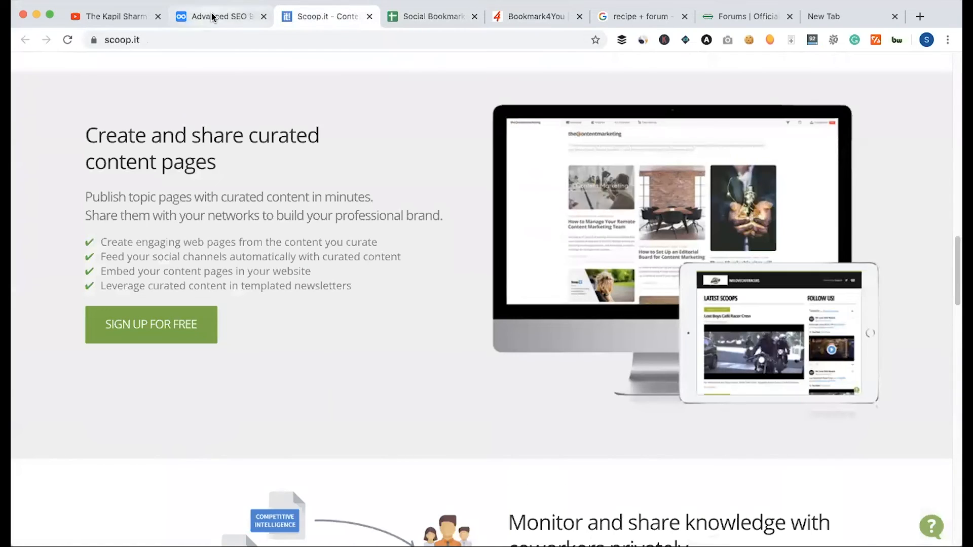
{"action": "left_click", "coordinate": [217, 16]}
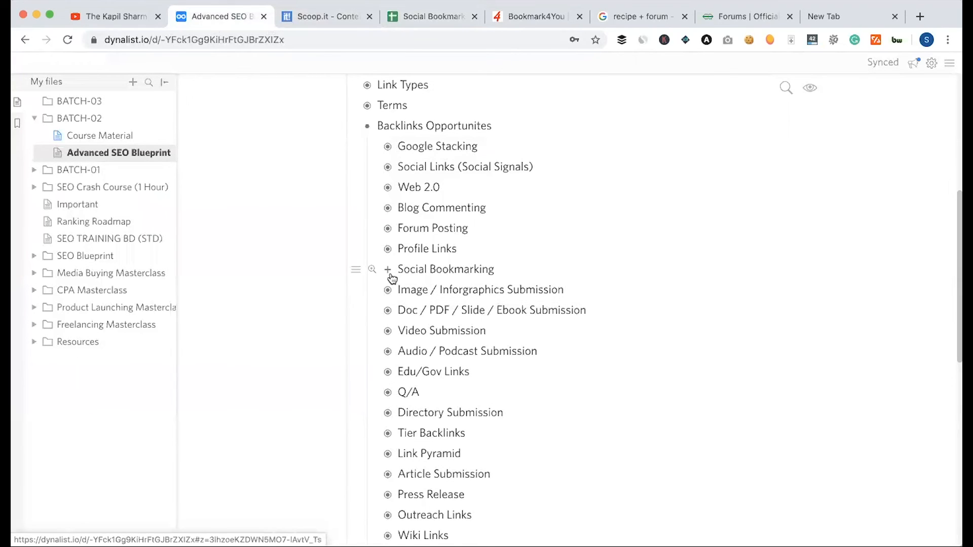
{"action": "left_click", "coordinate": [386, 269]}
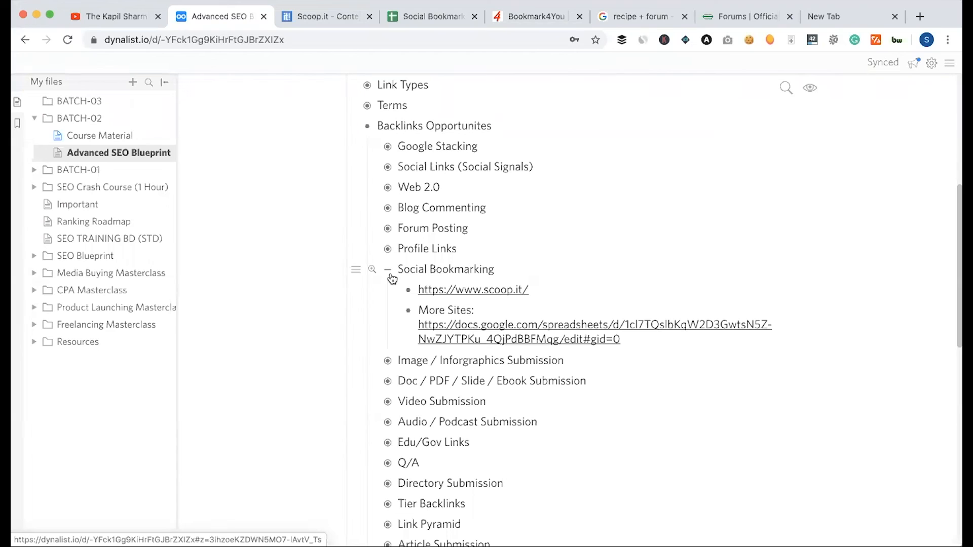
{"action": "left_click", "coordinate": [388, 268]}
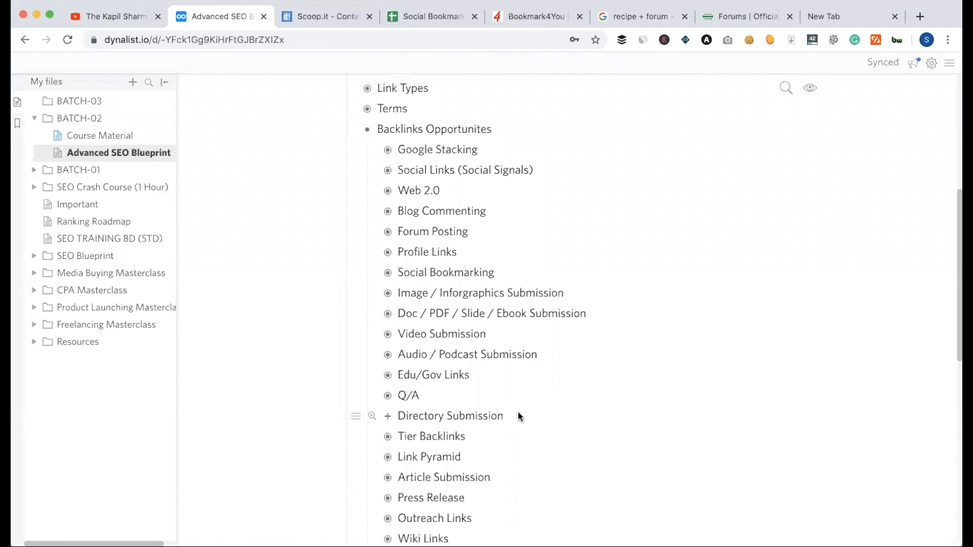
{"action": "scroll", "scroll_direction": "down", "scroll_amount": 3}
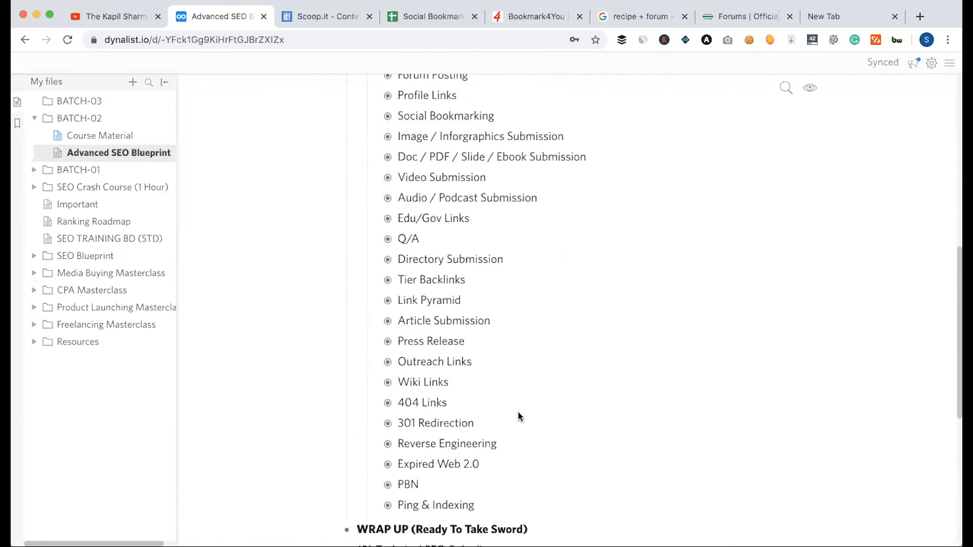